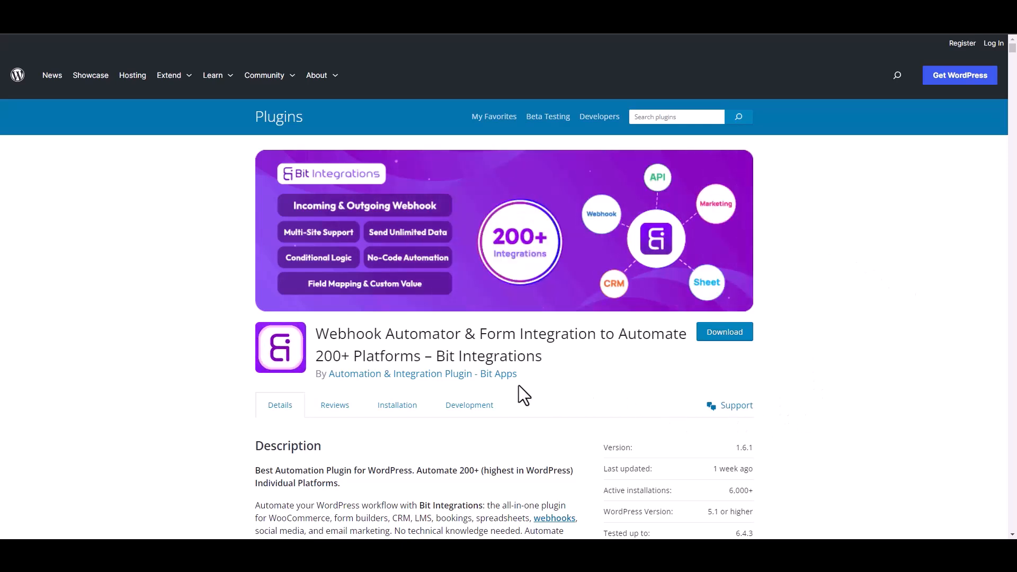
{"action": "mouse_move", "coordinate": [545, 377]}
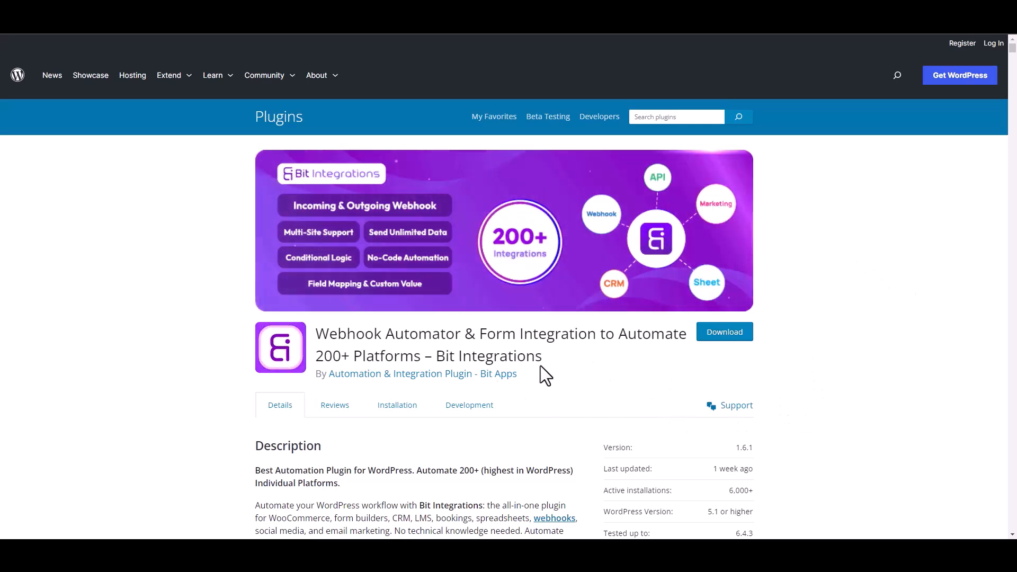
- Set Formidable's Contact Form as the integration trigger and continue to action selection
{"action": "double_click", "coordinate": [487, 356]}
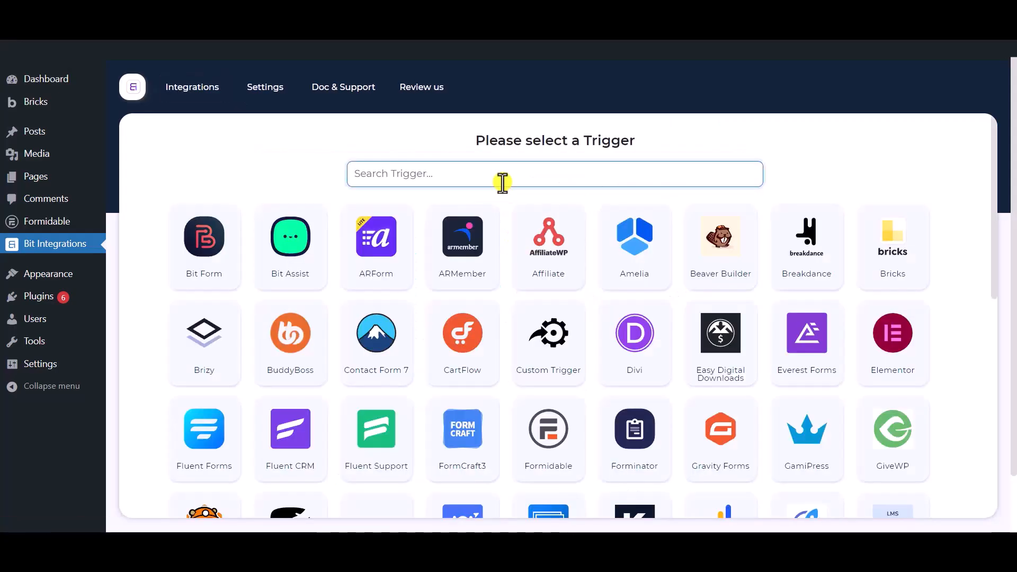
{"action": "type", "text": "formidable"}
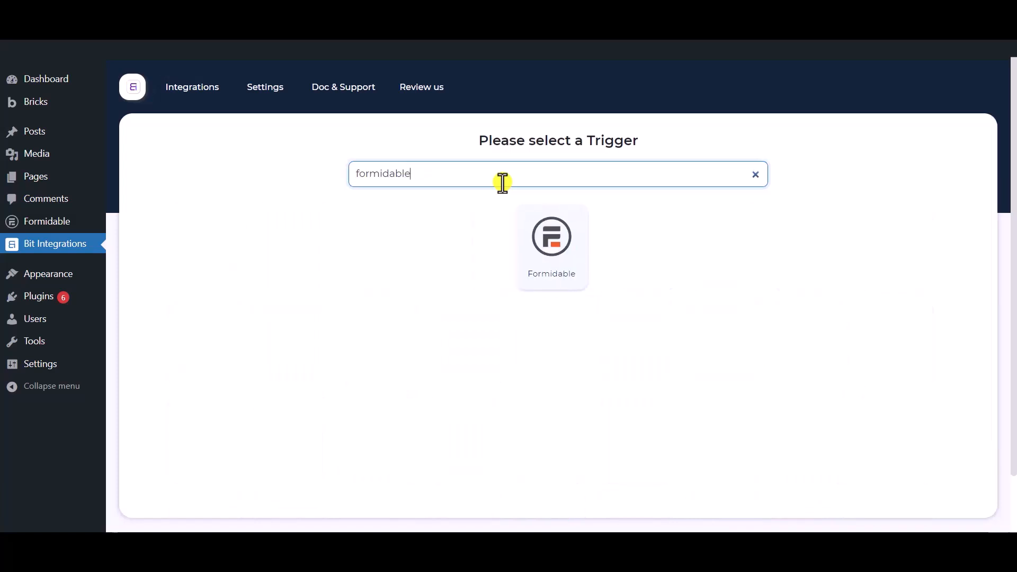
{"action": "left_click", "coordinate": [551, 246]}
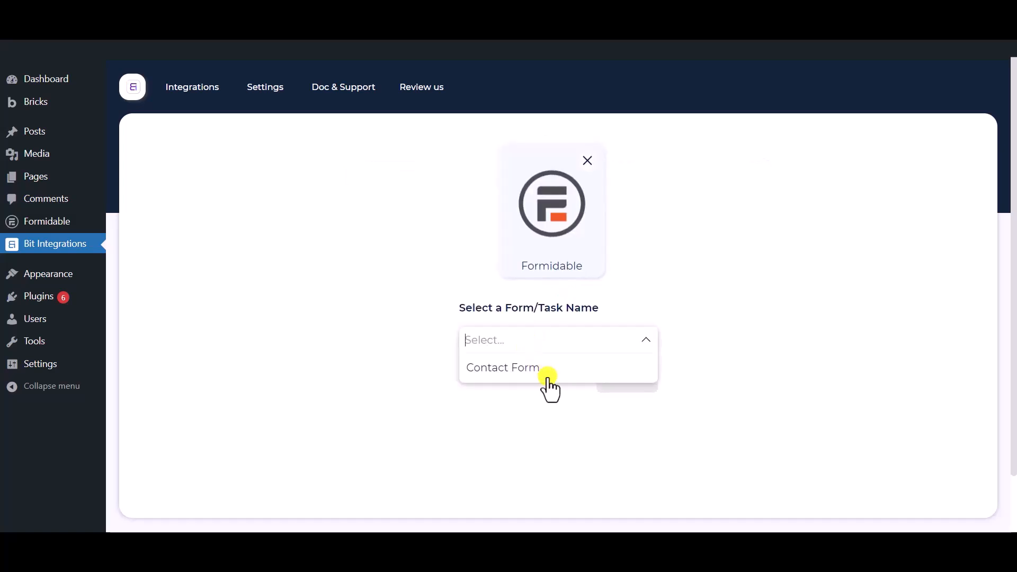
{"action": "left_click", "coordinate": [502, 367]}
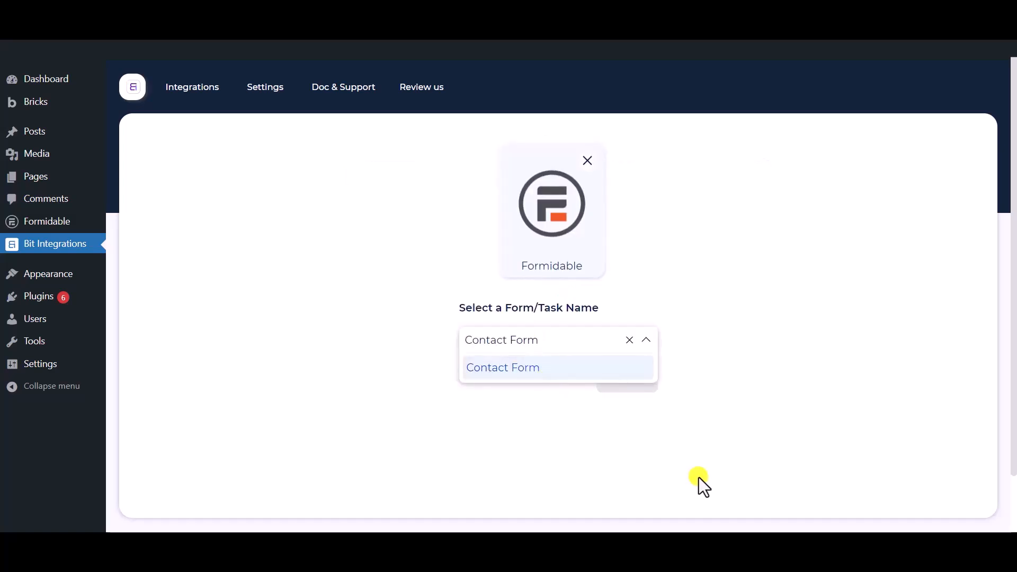
{"action": "left_click", "coordinate": [502, 367]}
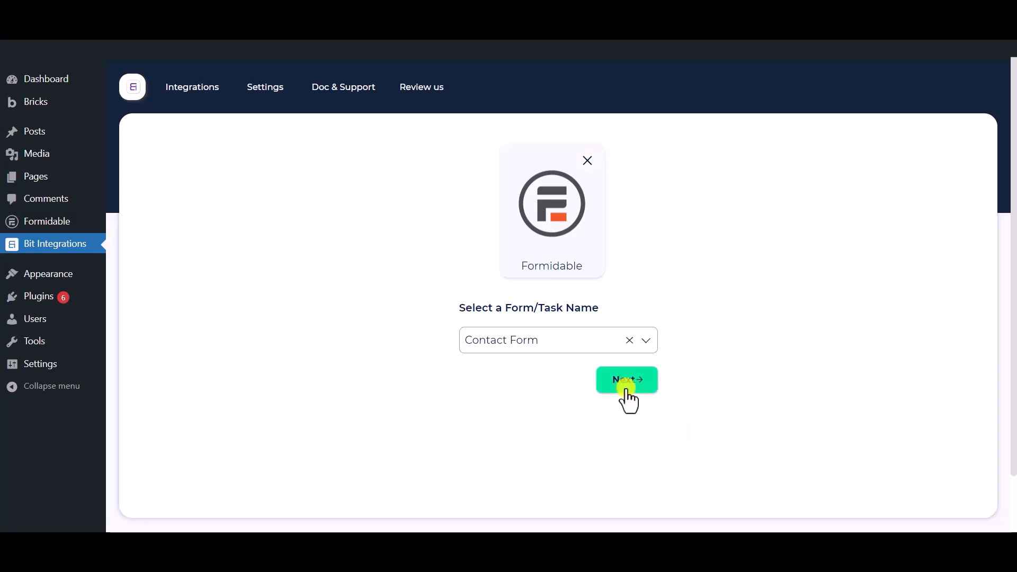
{"action": "left_click", "coordinate": [626, 379]}
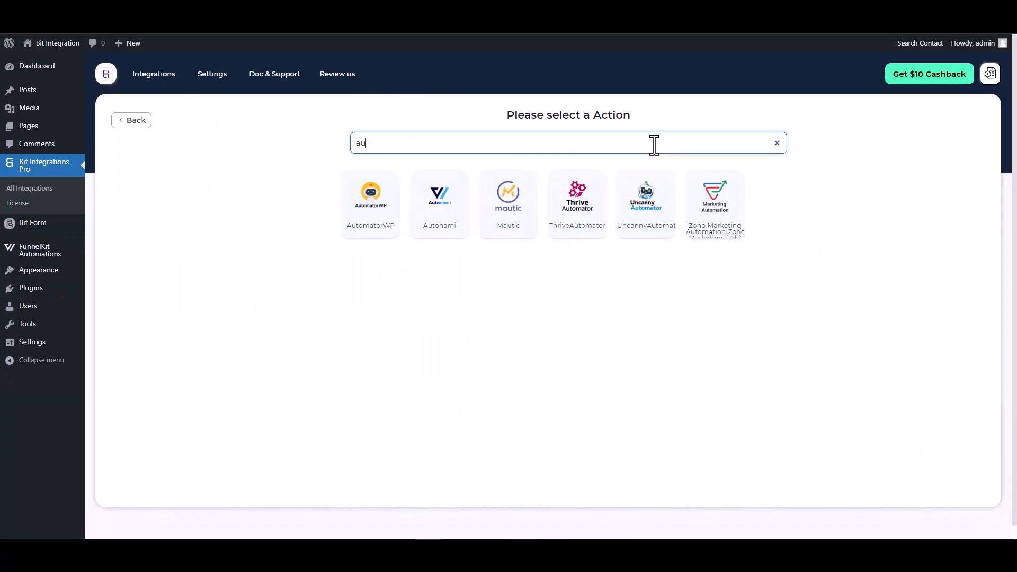
- Choose Autonami as the action, connect to it, and proceed to its settings
{"action": "left_click", "coordinate": [439, 198]}
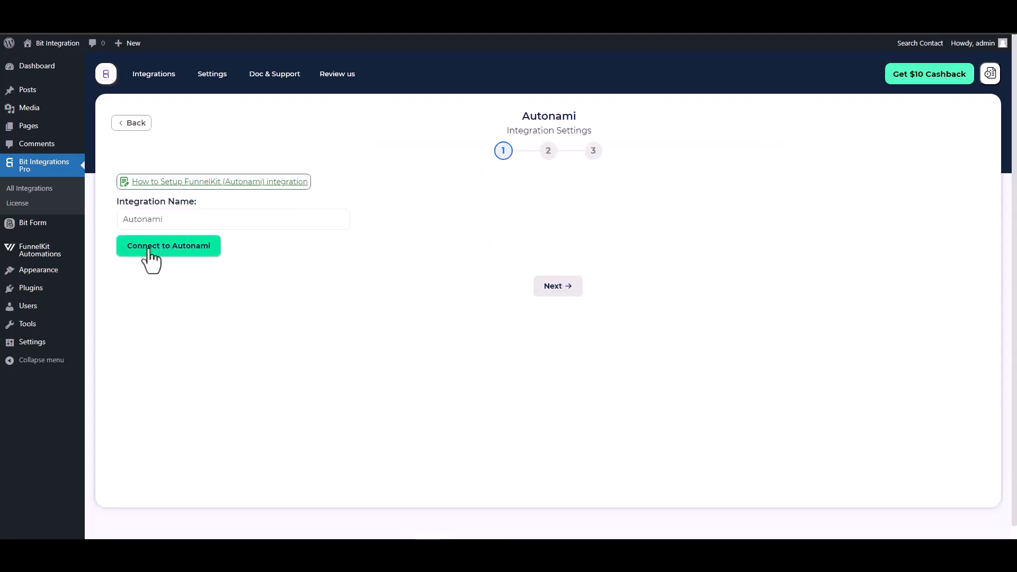
{"action": "left_click", "coordinate": [168, 245]}
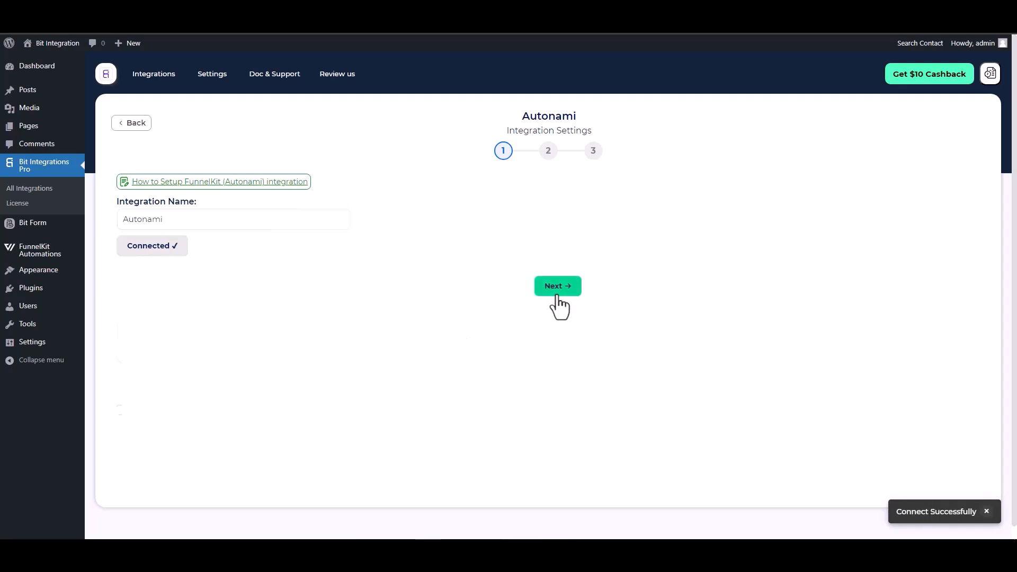
{"action": "left_click", "coordinate": [557, 286]}
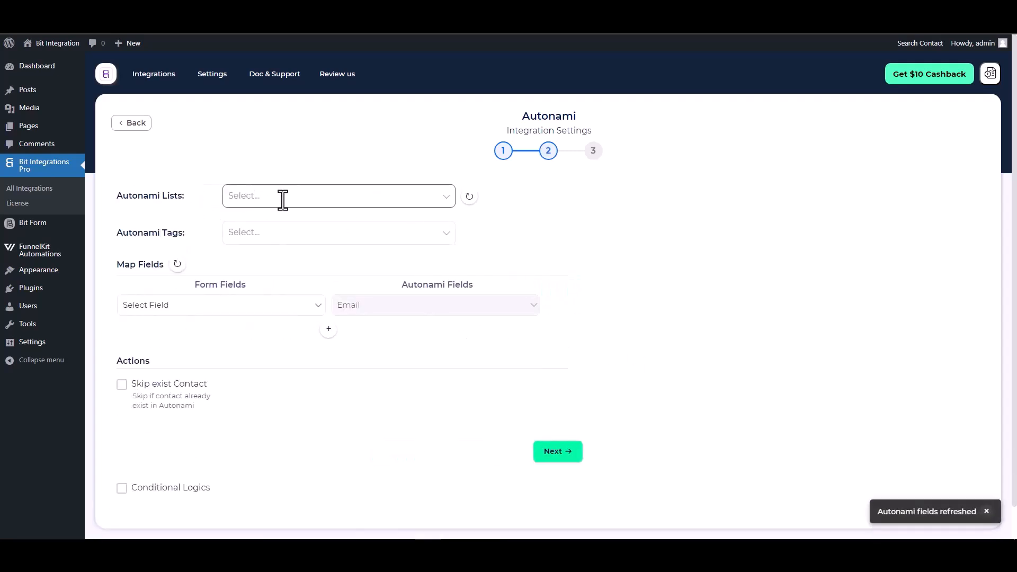
- Assign an Autonami list and the Bit Integrations tag, and map form Email to Autonami Email
{"action": "left_click", "coordinate": [282, 195]}
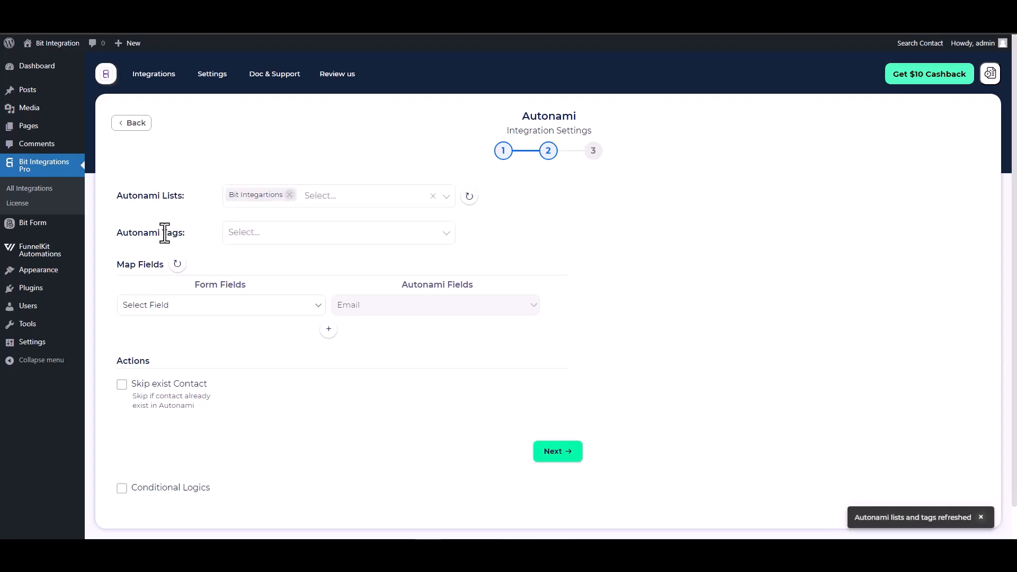
{"action": "left_click", "coordinate": [338, 232]}
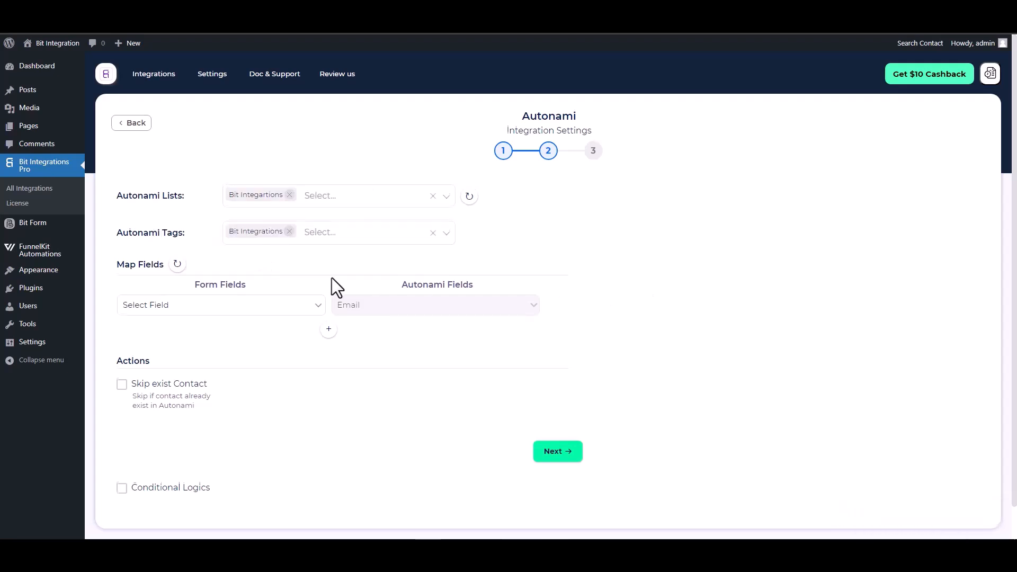
{"action": "left_click", "coordinate": [220, 305]}
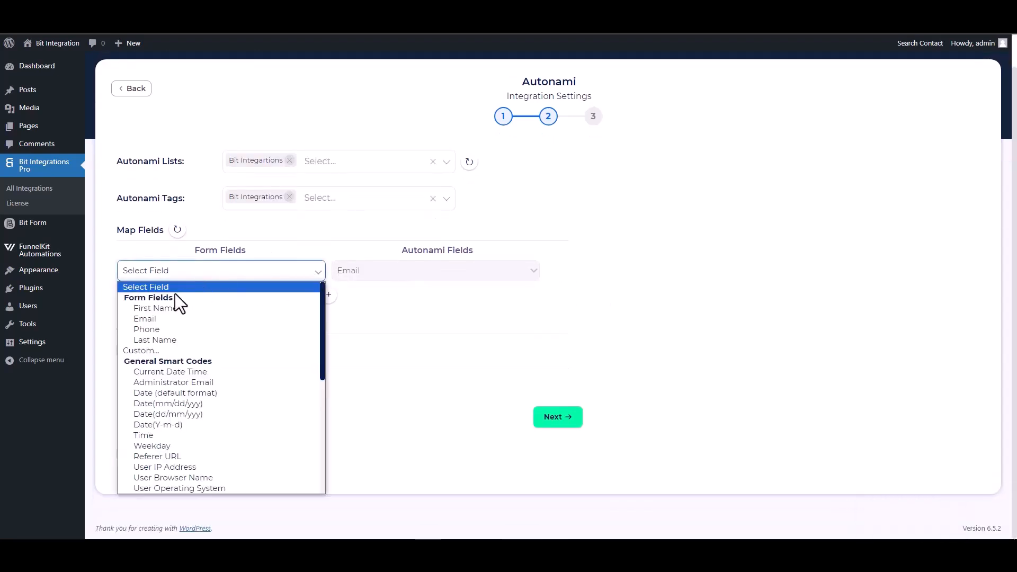
{"action": "left_click", "coordinate": [145, 318]}
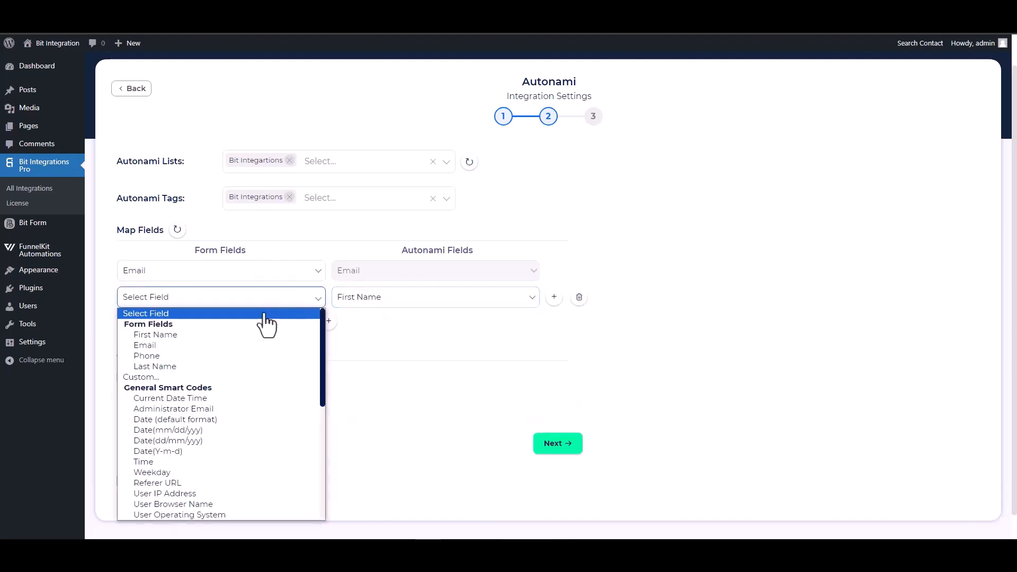
- Map the form's First Name and Phone fields to their Autonami counterparts, adding a mapping row
{"action": "left_click", "coordinate": [155, 334]}
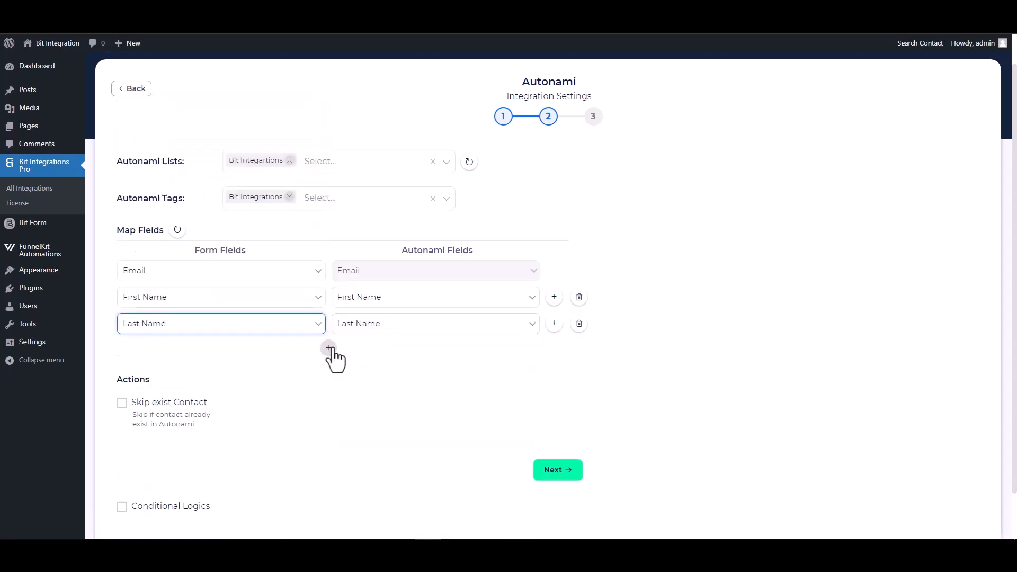
{"action": "left_click", "coordinate": [329, 349]}
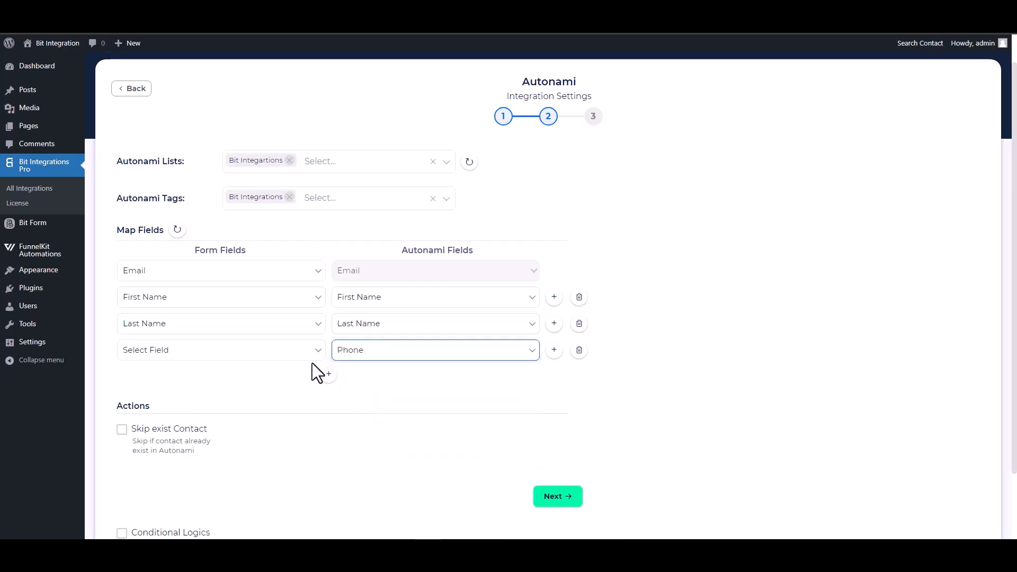
{"action": "left_click", "coordinate": [220, 350]}
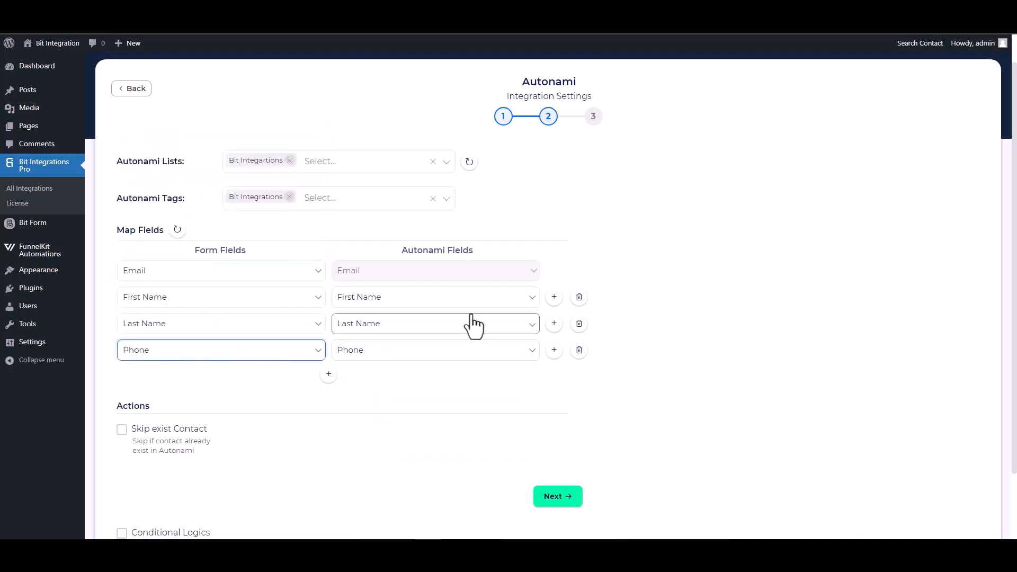
{"action": "scroll", "scroll_direction": "down", "scroll_amount": 3}
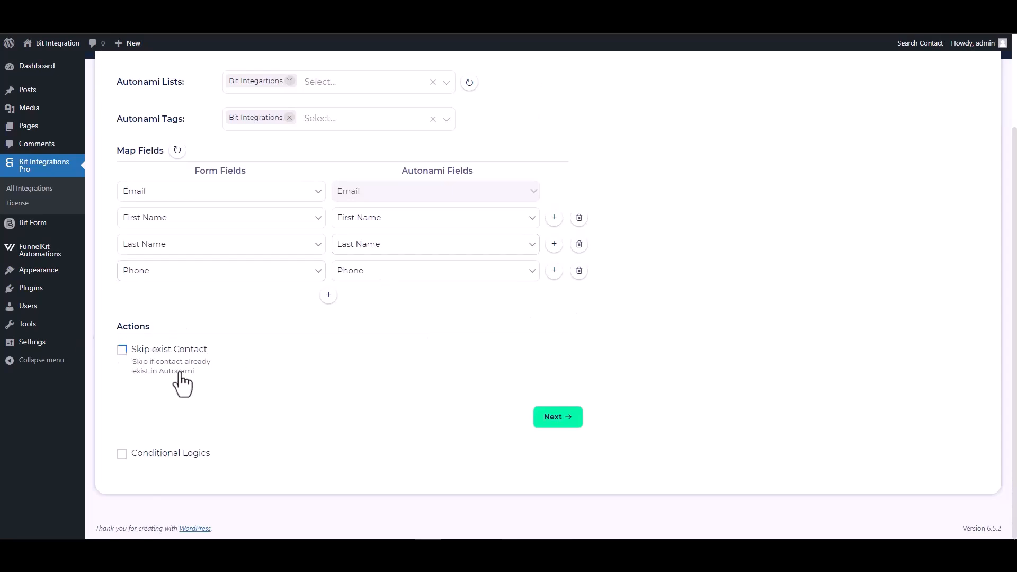
{"action": "left_click", "coordinate": [121, 453]}
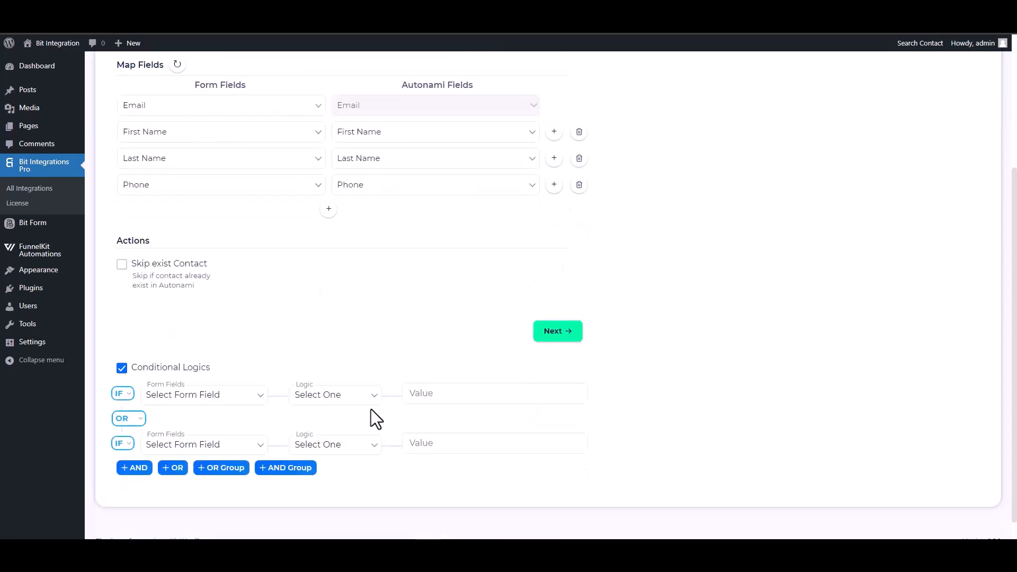
- Turn off conditional logic and finish and save the Autonami integration
{"action": "scroll", "scroll_direction": "down", "scroll_amount": 3}
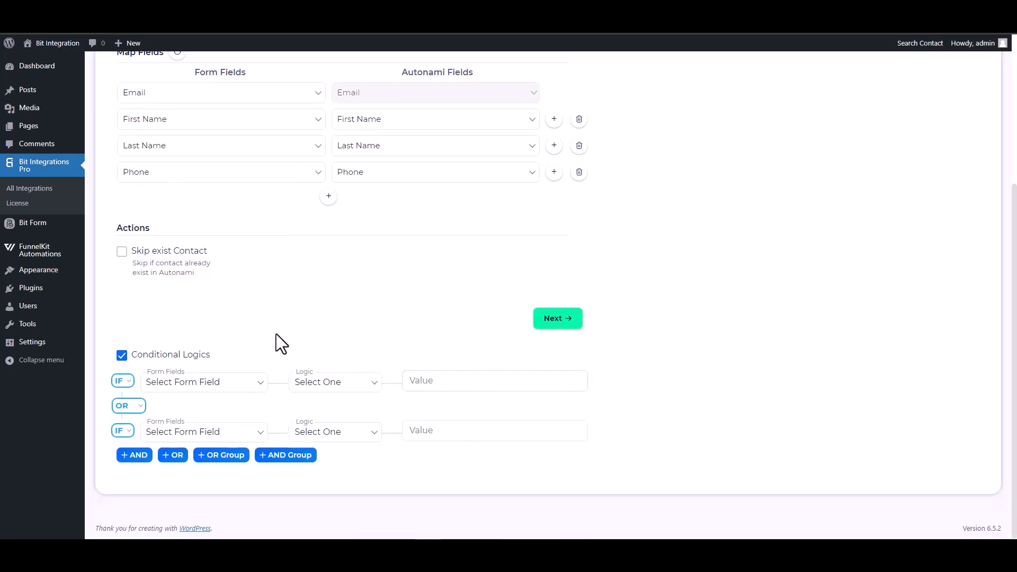
{"action": "mouse_move", "coordinate": [137, 363]}
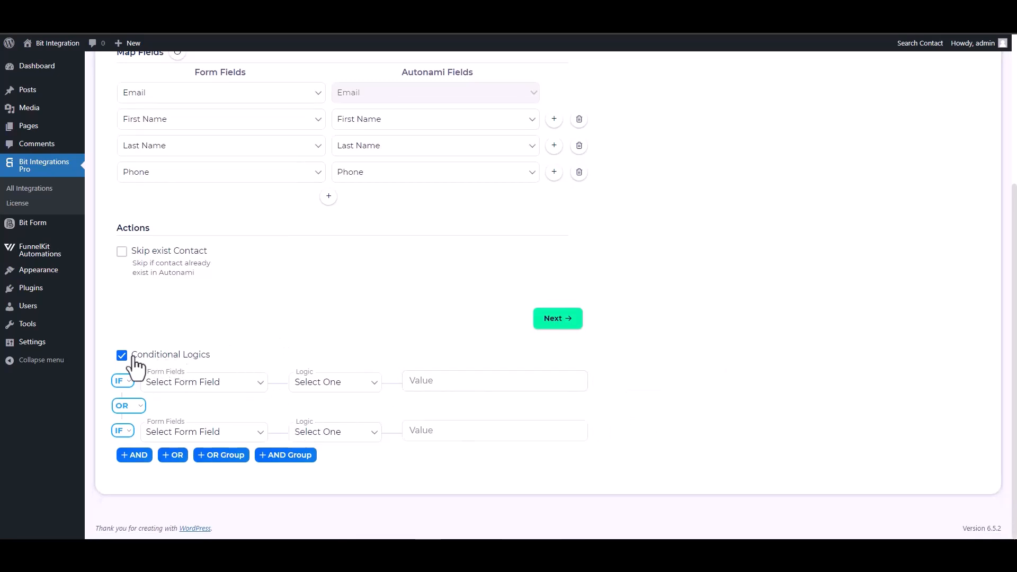
{"action": "left_click", "coordinate": [557, 318]}
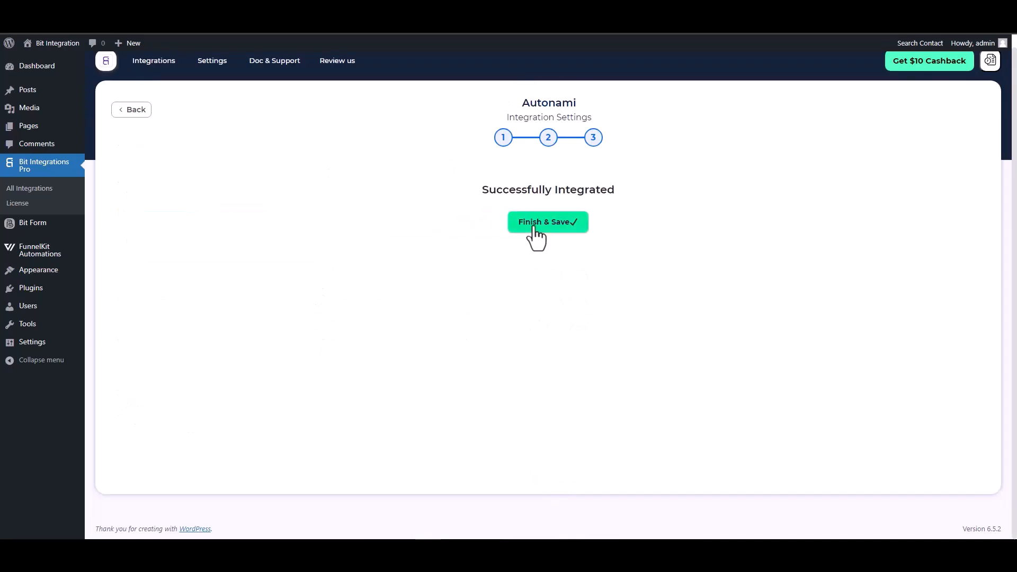
{"action": "left_click", "coordinate": [547, 222]}
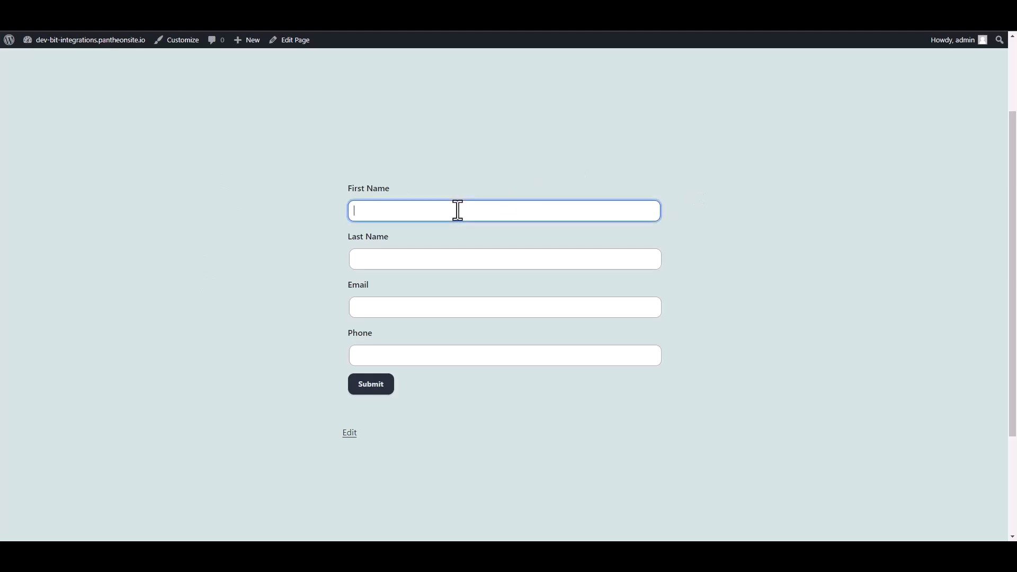
{"action": "type", "text": "Bit"}
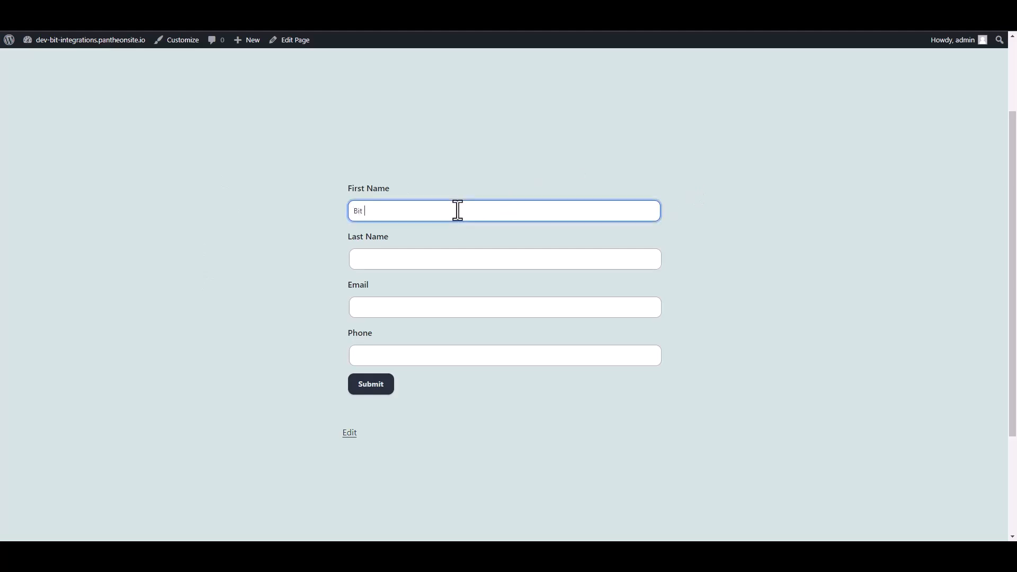
{"action": "type", "text": "Integ"}
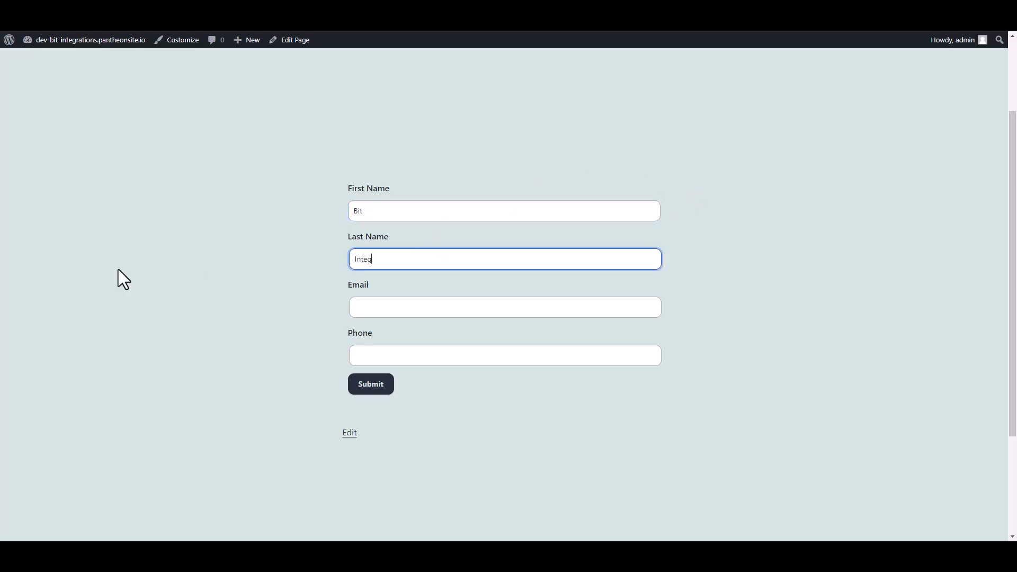
{"action": "type", "text": "ration"}
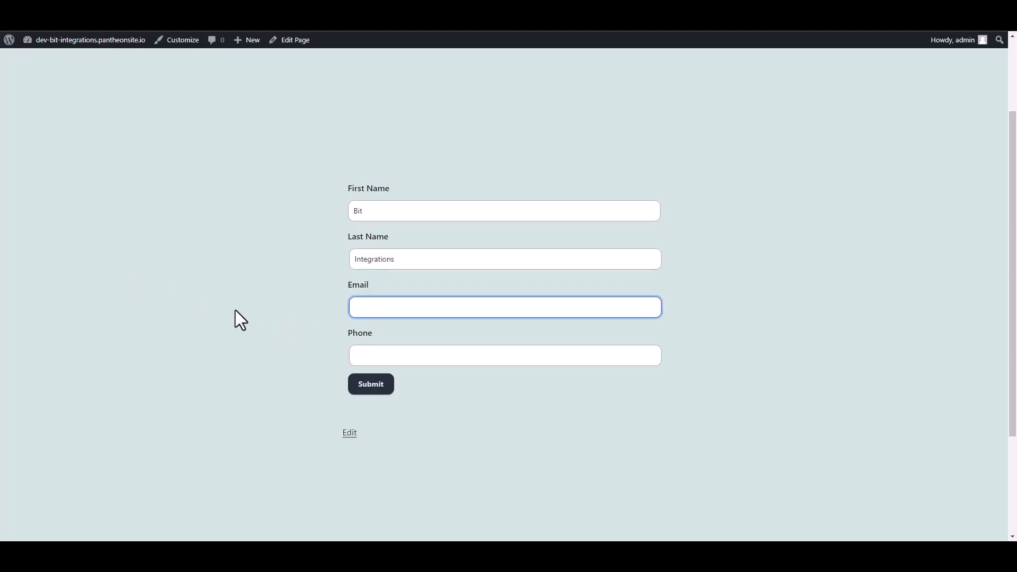
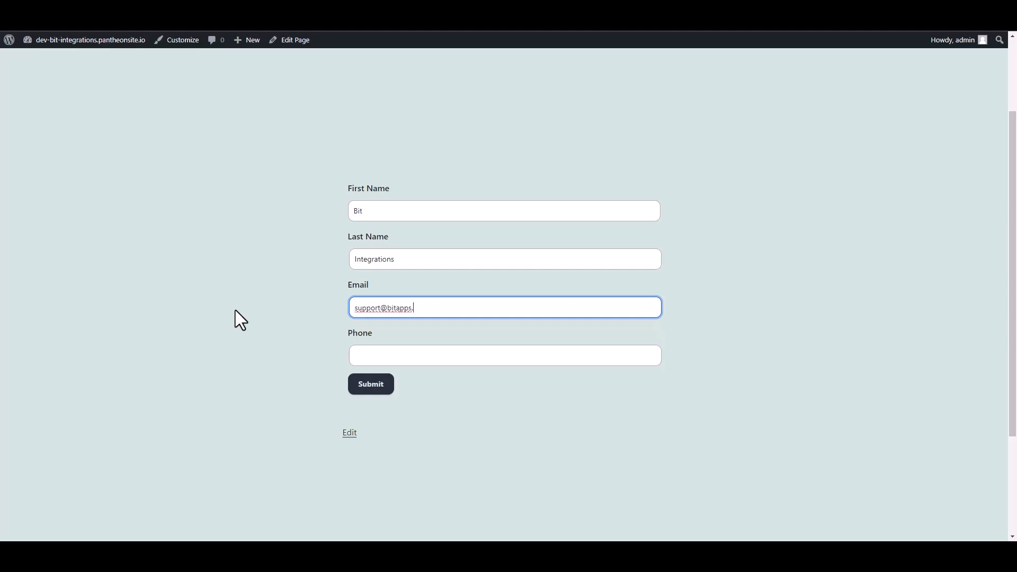
- Enter phone 444555666 and submit the test entry
{"action": "left_click", "coordinate": [504, 355]}
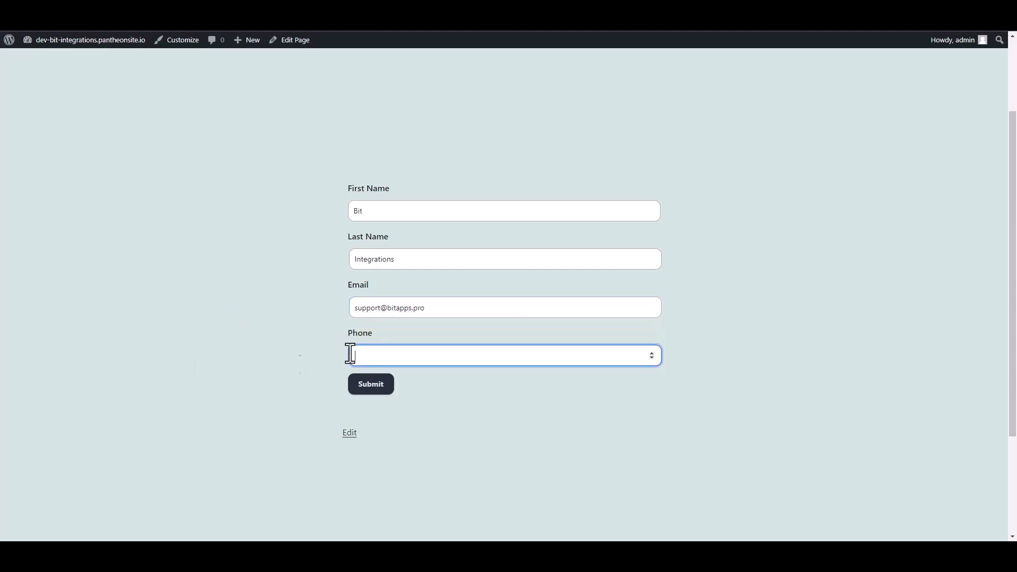
{"action": "type", "text": "444555"}
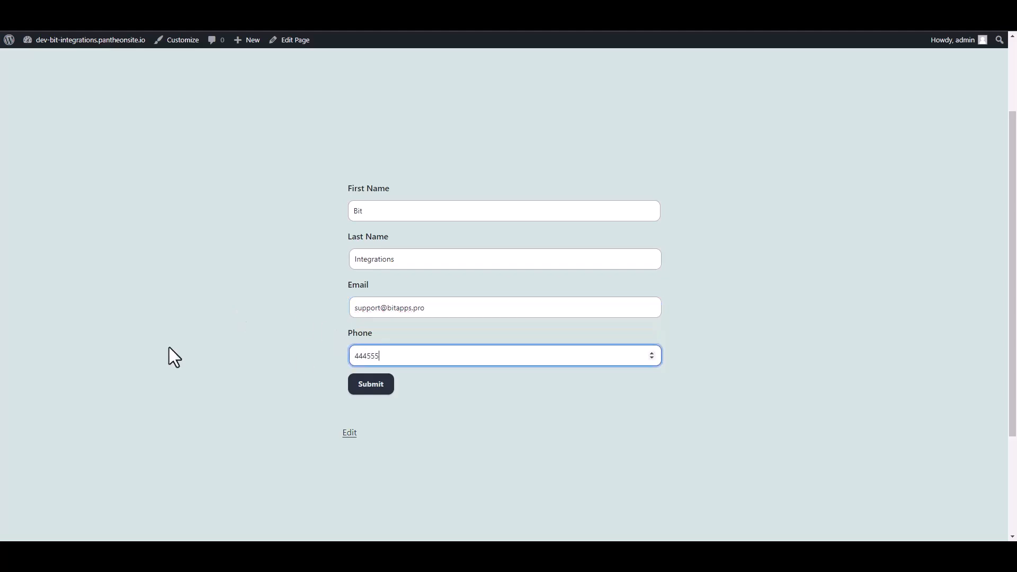
{"action": "type", "text": "666"}
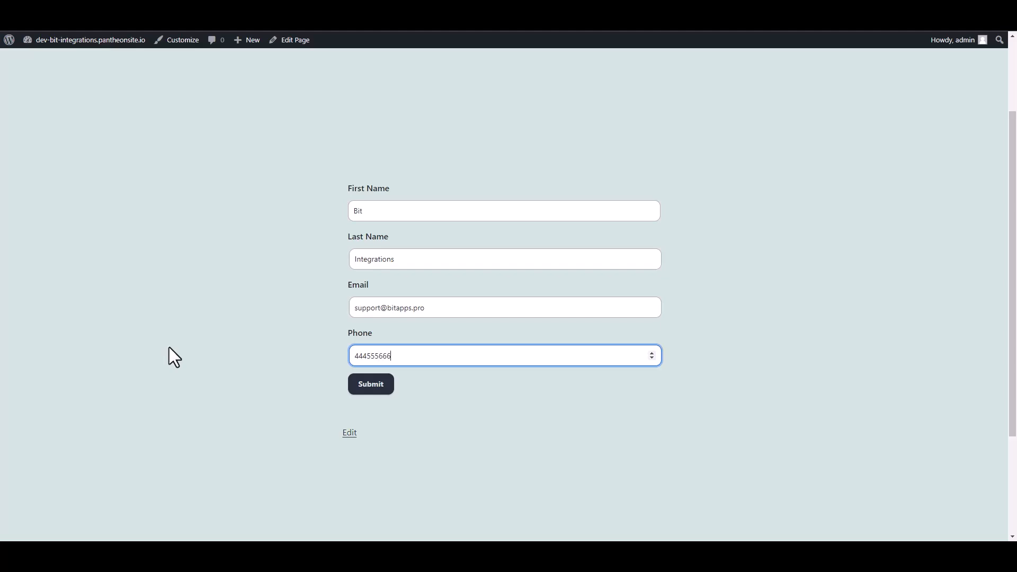
{"action": "left_click", "coordinate": [369, 384]}
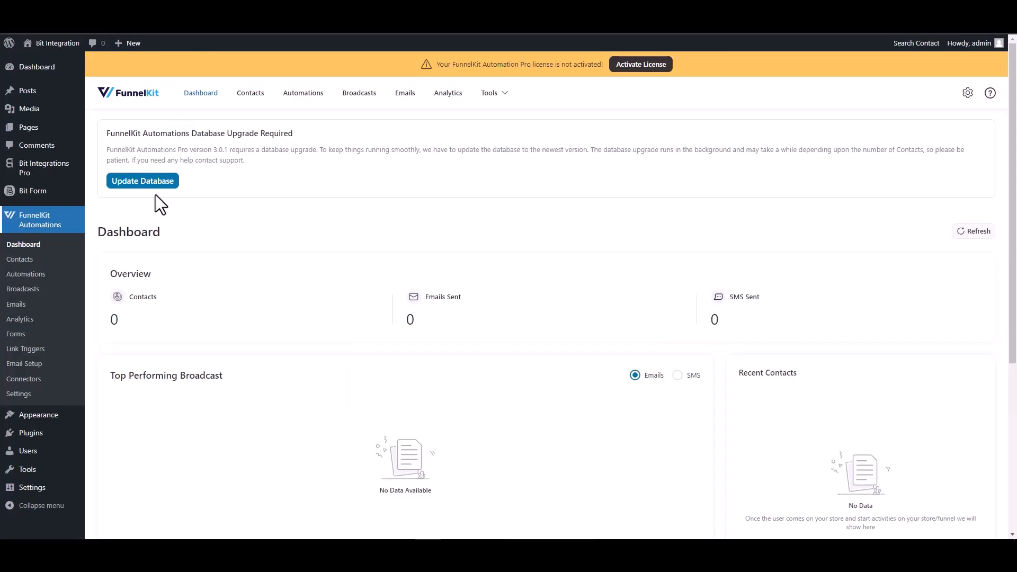
{"action": "mouse_move", "coordinate": [205, 336]}
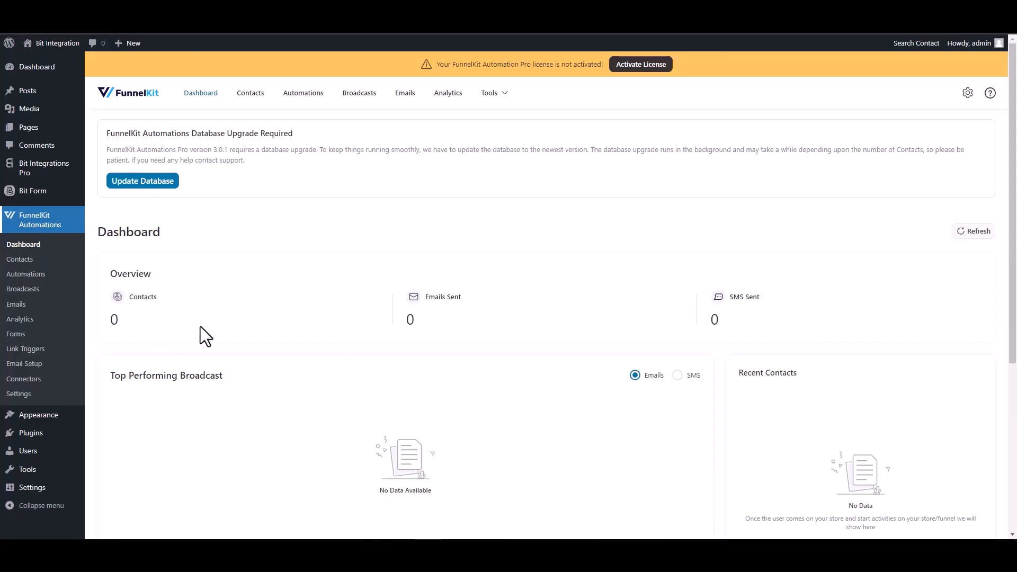
- Open the Bit Integrations contact's profile from the FunnelKit Contacts list
{"action": "left_click", "coordinate": [249, 92]}
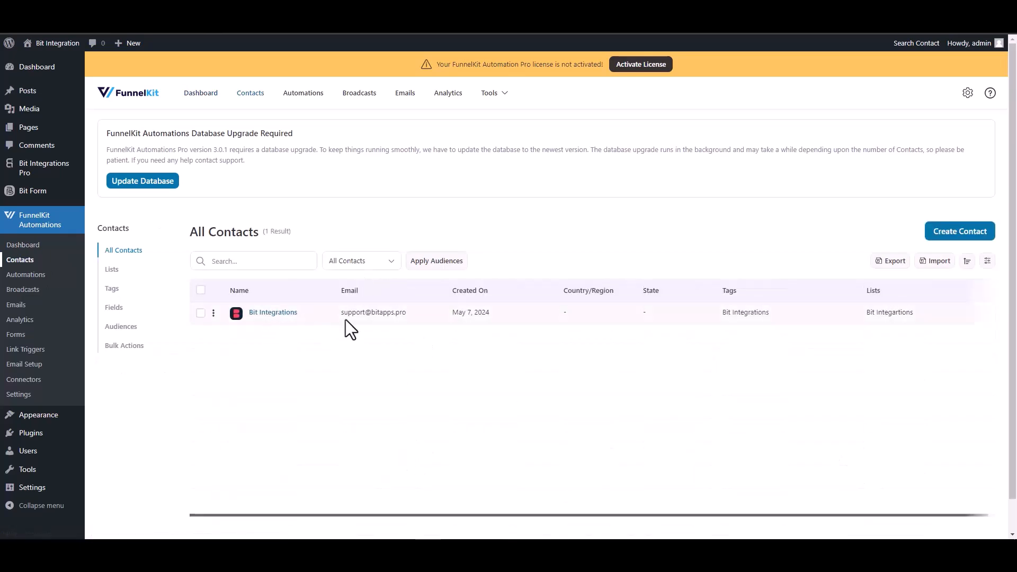
{"action": "left_click", "coordinate": [272, 312]}
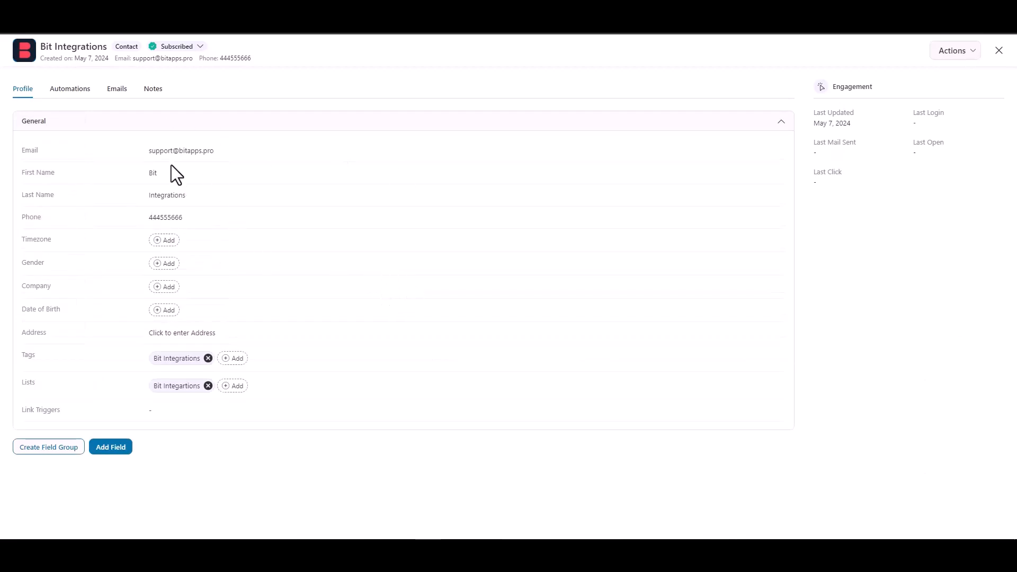
{"action": "mouse_move", "coordinate": [572, 242]}
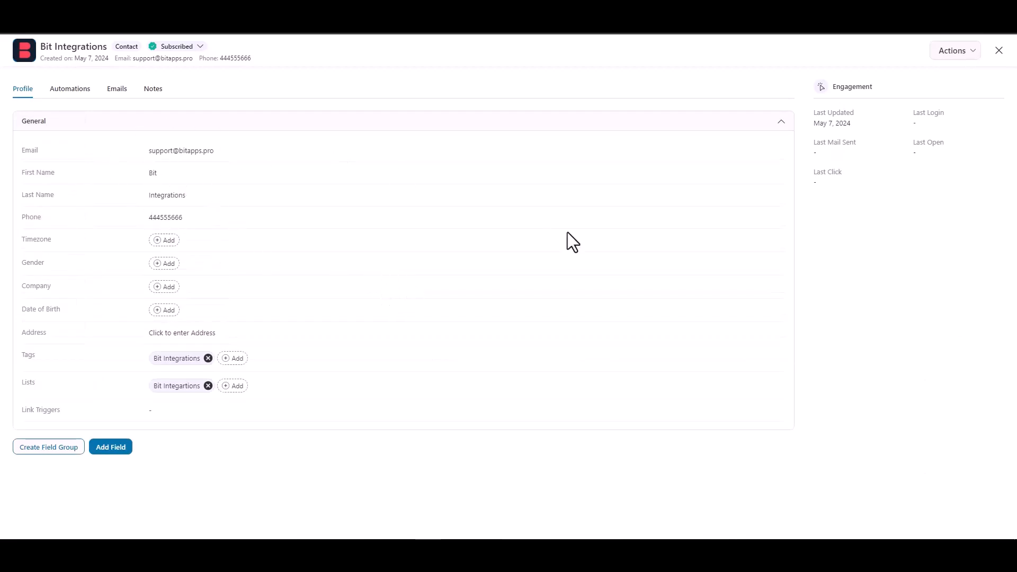